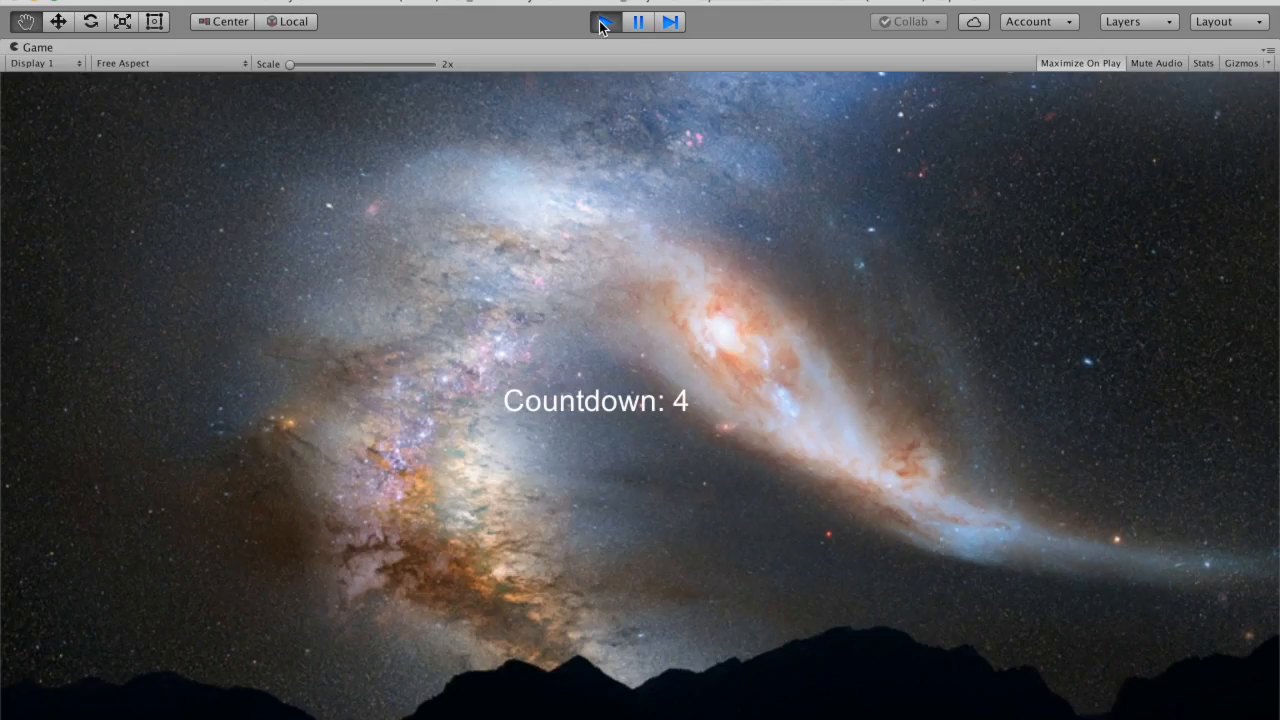
mouse_move(868, 503)
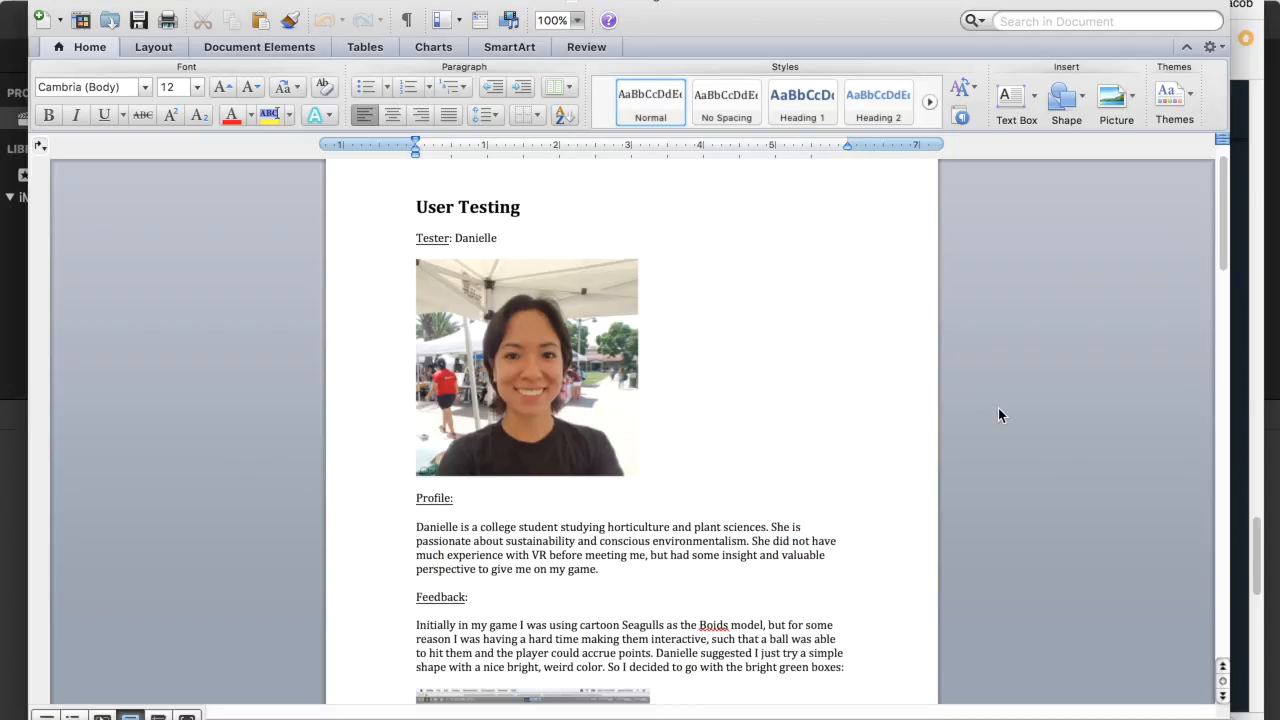
Step: Scroll from Danielle's momentum-tuning feedback down to Carlos's photo and VR-developer profile
scroll("down", 3)
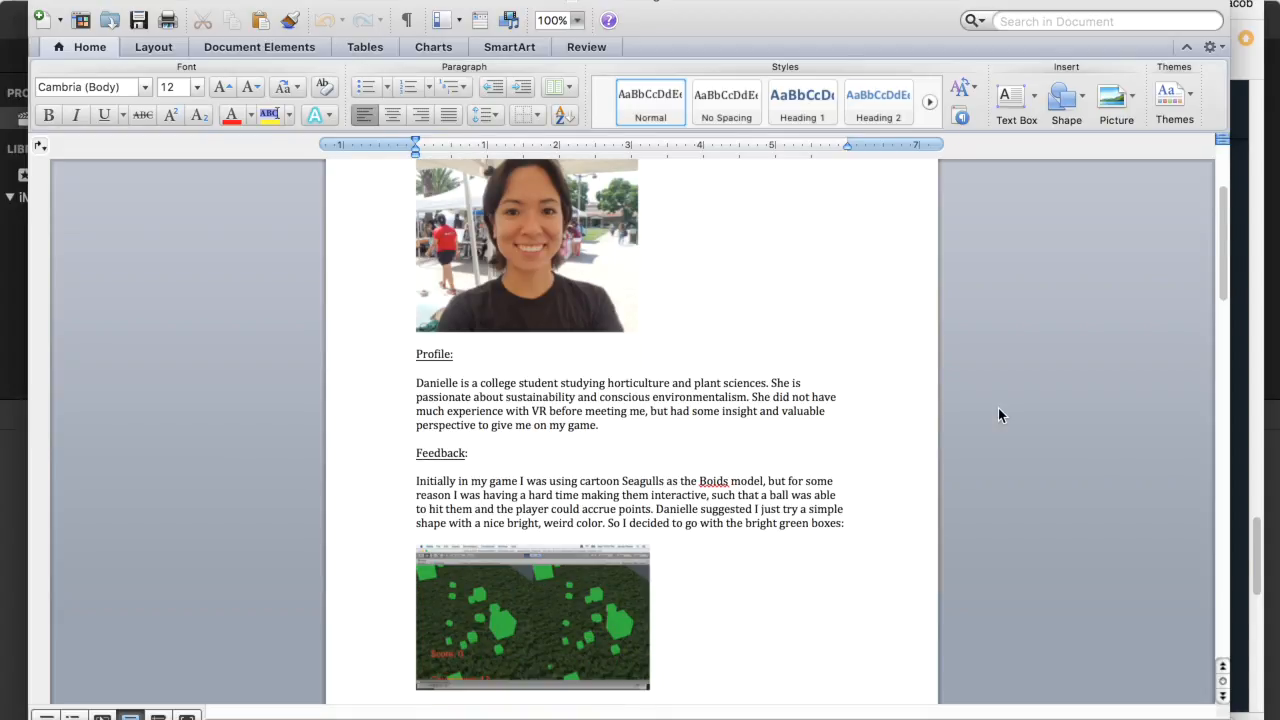
scroll("down", 3)
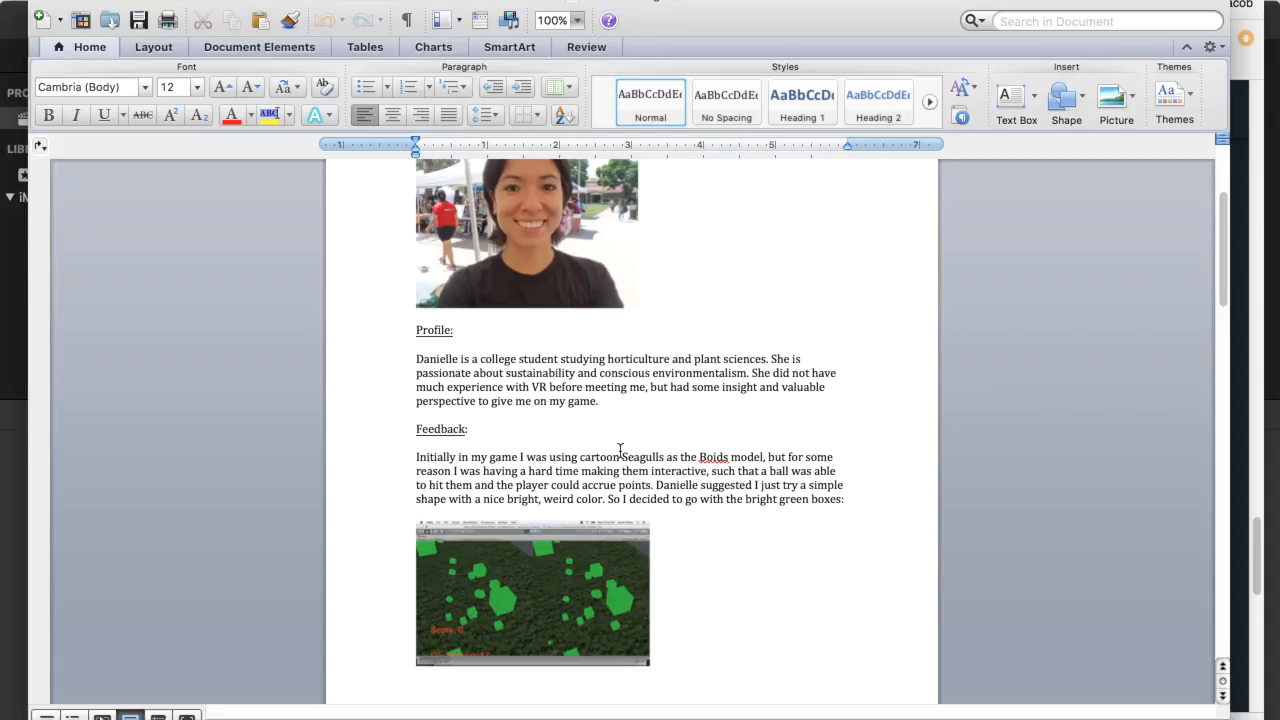
double_click(639, 457)
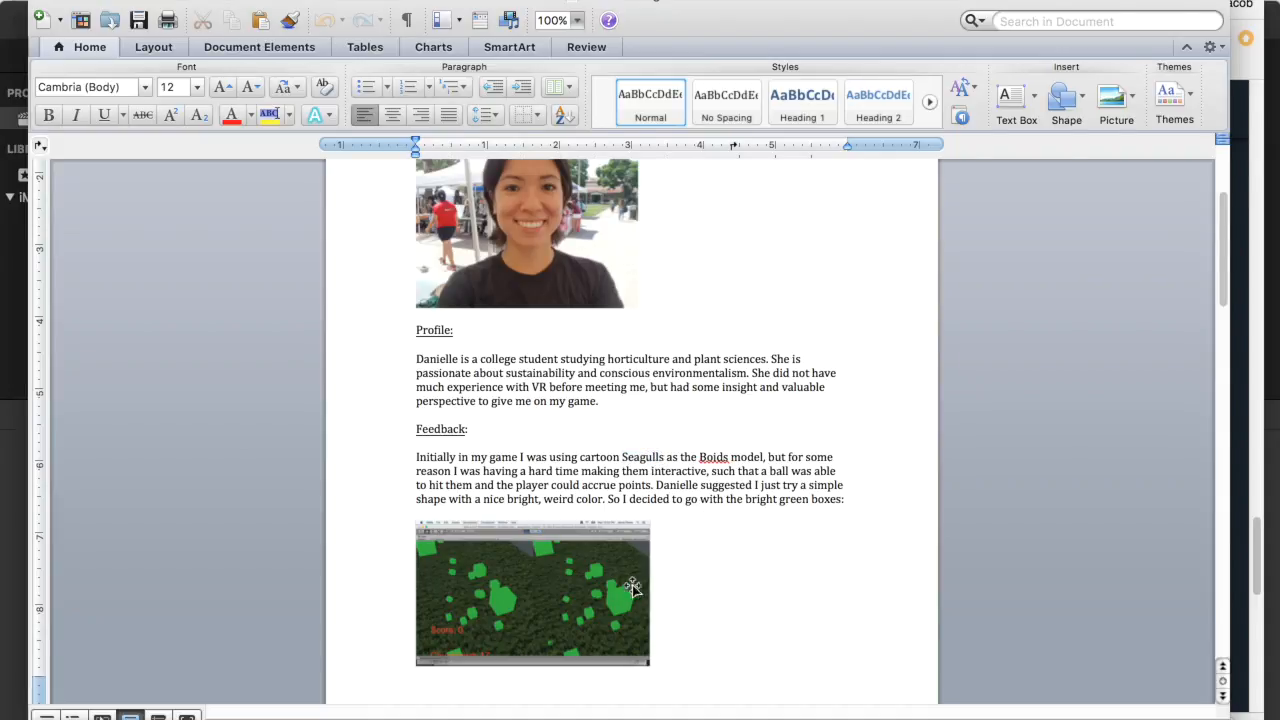
left_click(532, 592)
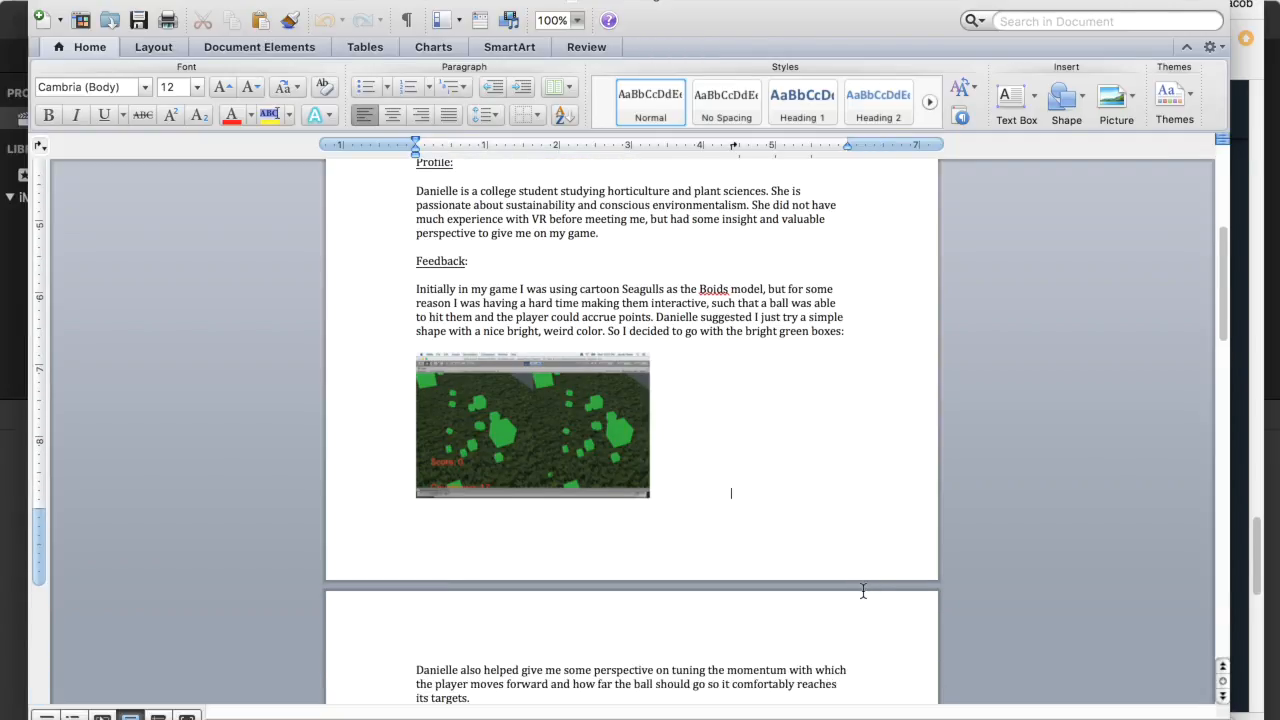
scroll("down", 3)
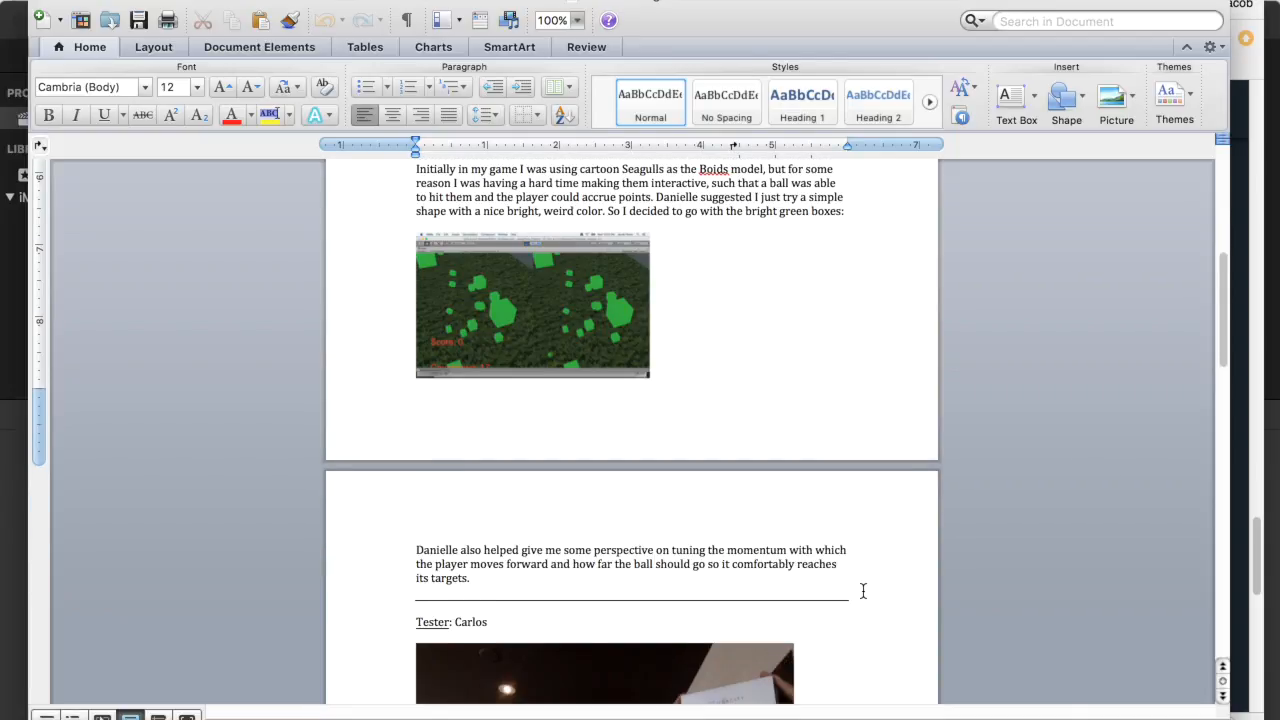
scroll("down", 3)
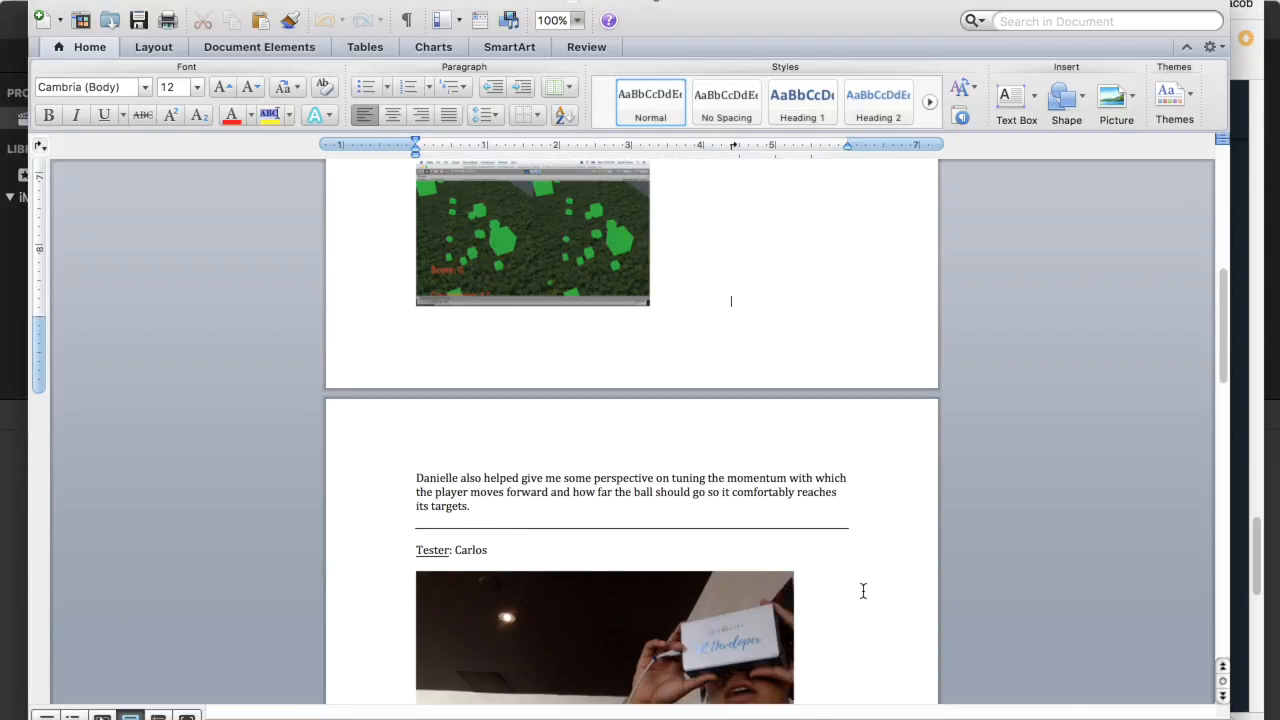
scroll("down", 3)
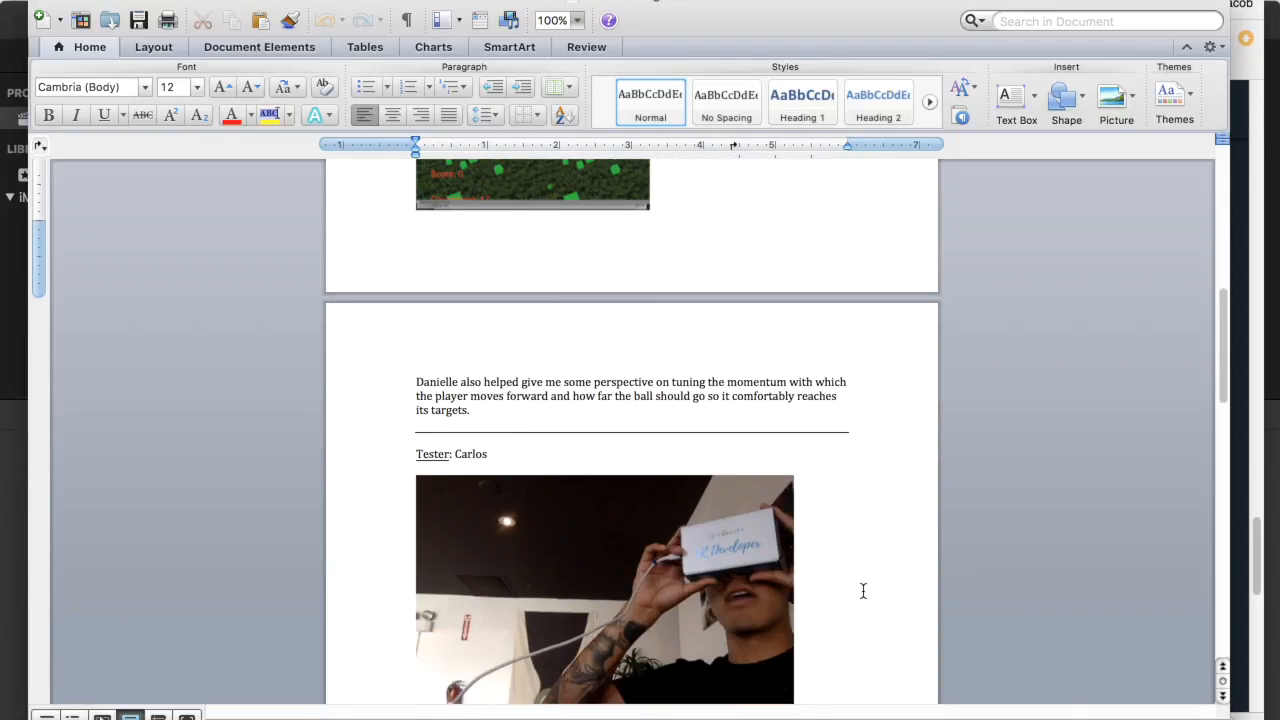
scroll("down", 3)
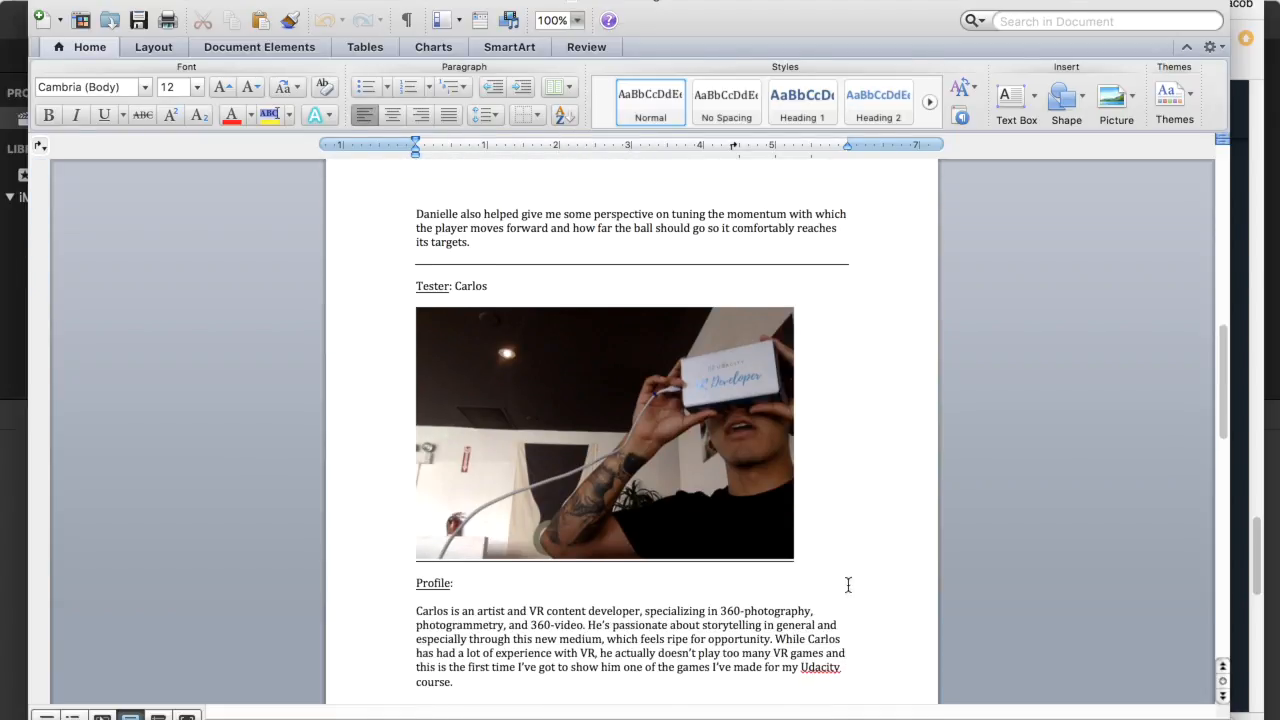
Step: Select Carlos's photo, then scroll through his camera and music feedback to the Conclusion
left_click(604, 433)
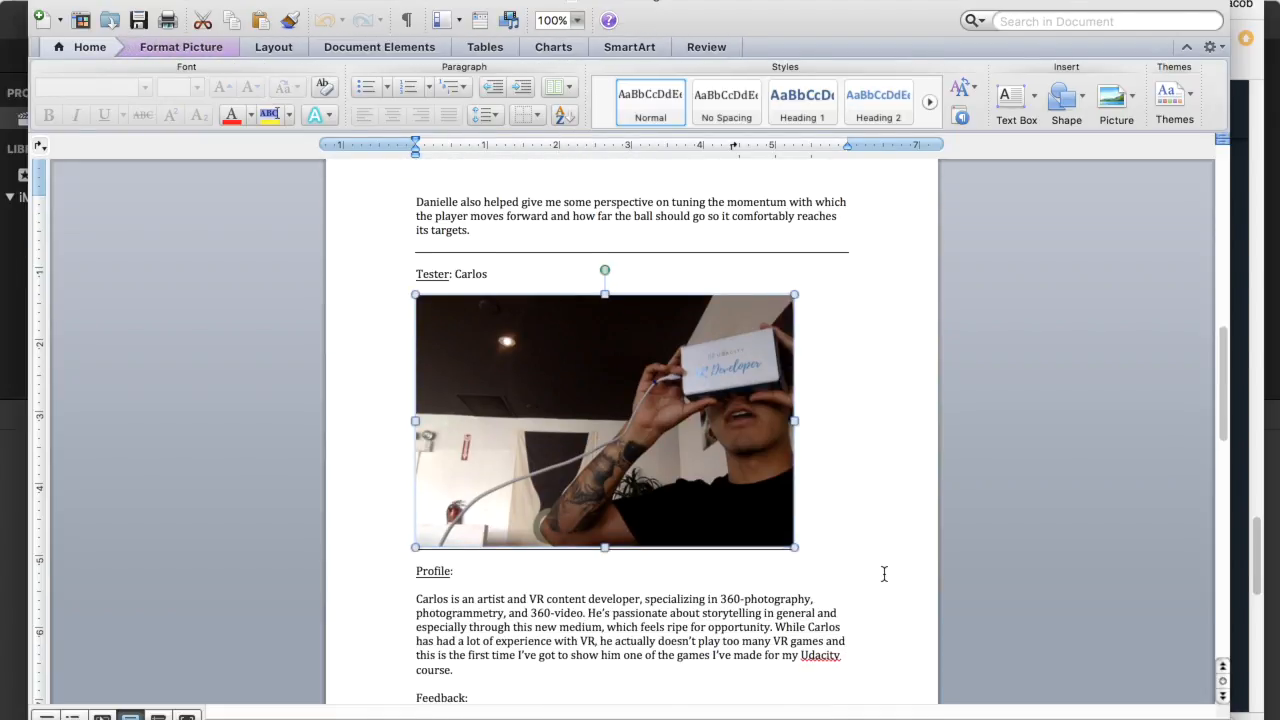
scroll("down", 3)
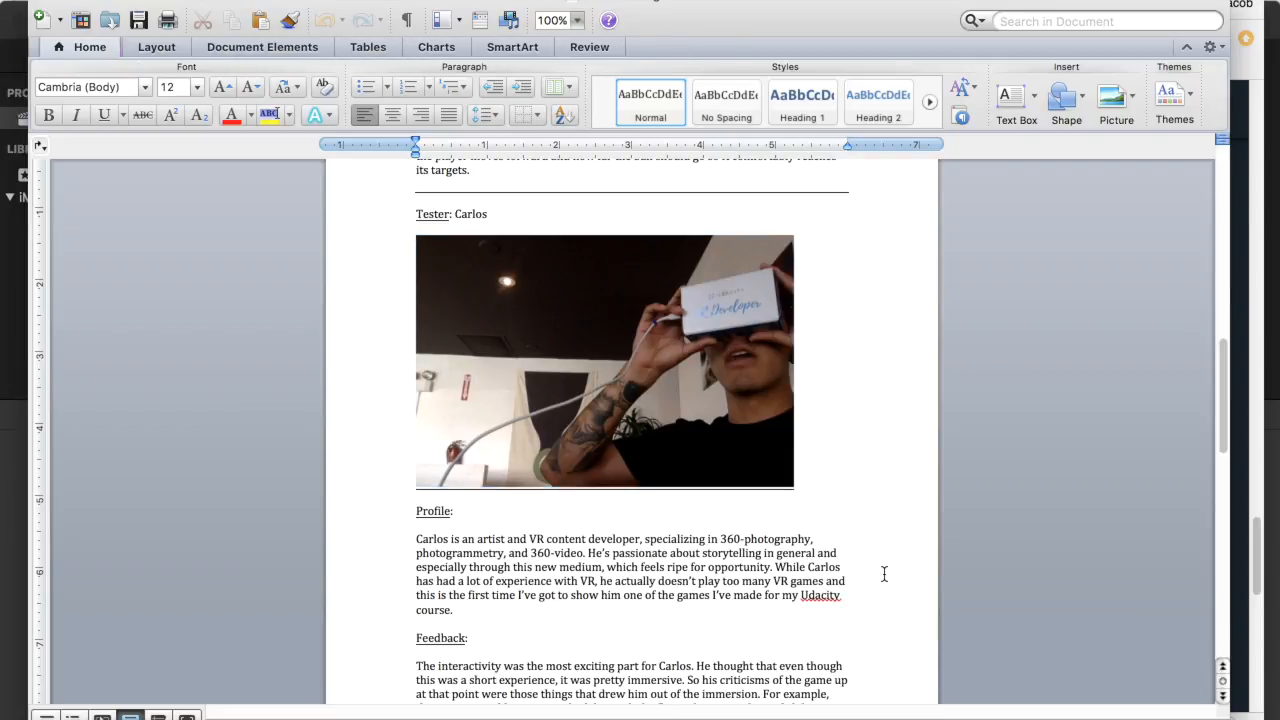
scroll("down", 3)
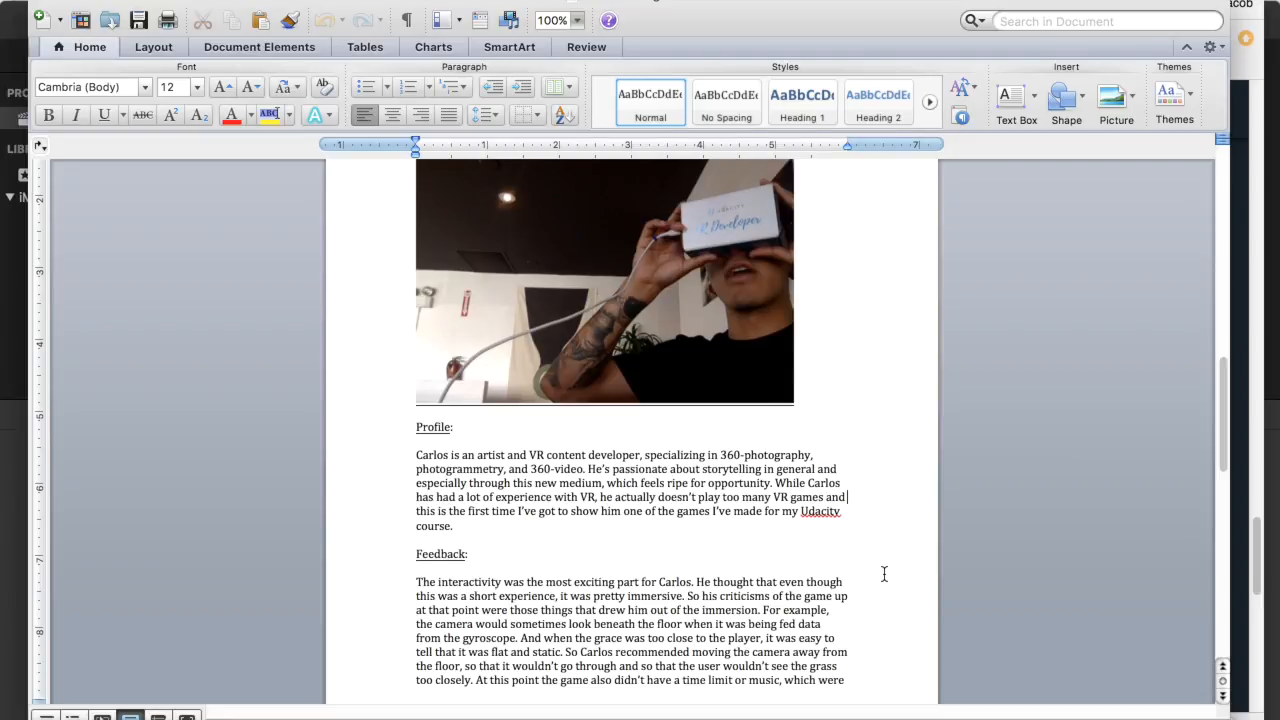
scroll("down", 3)
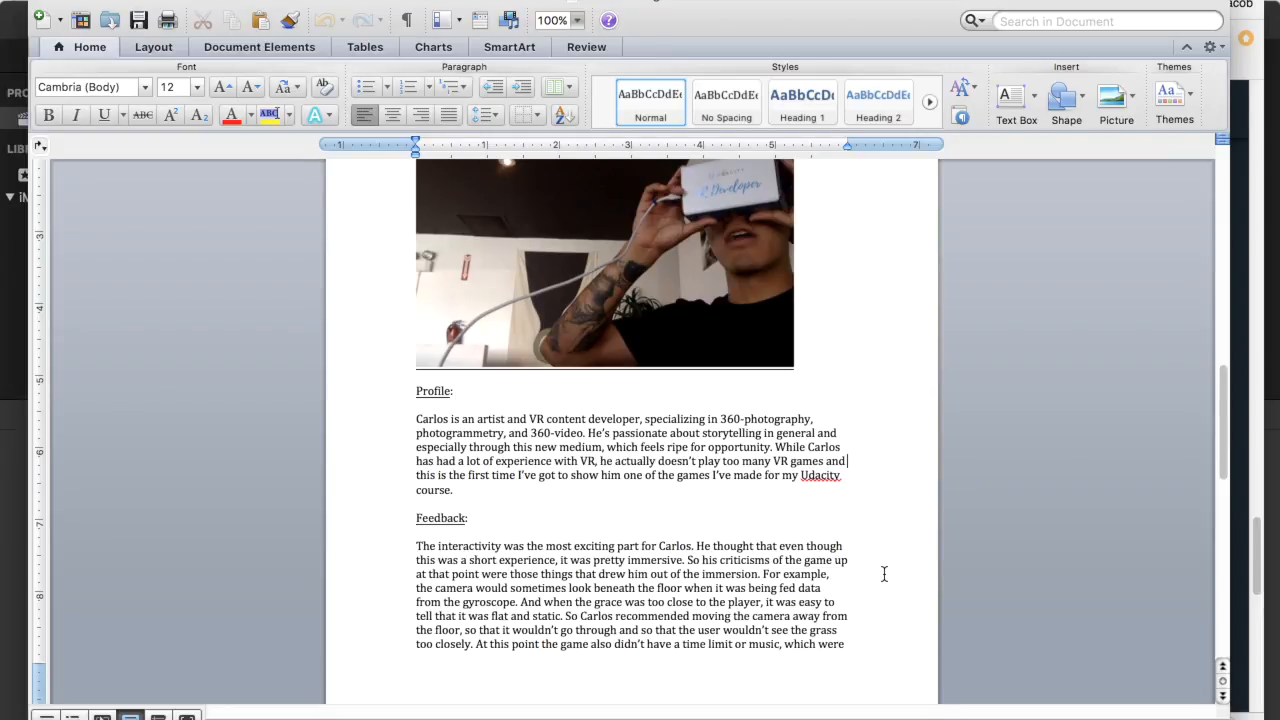
scroll("down", 3)
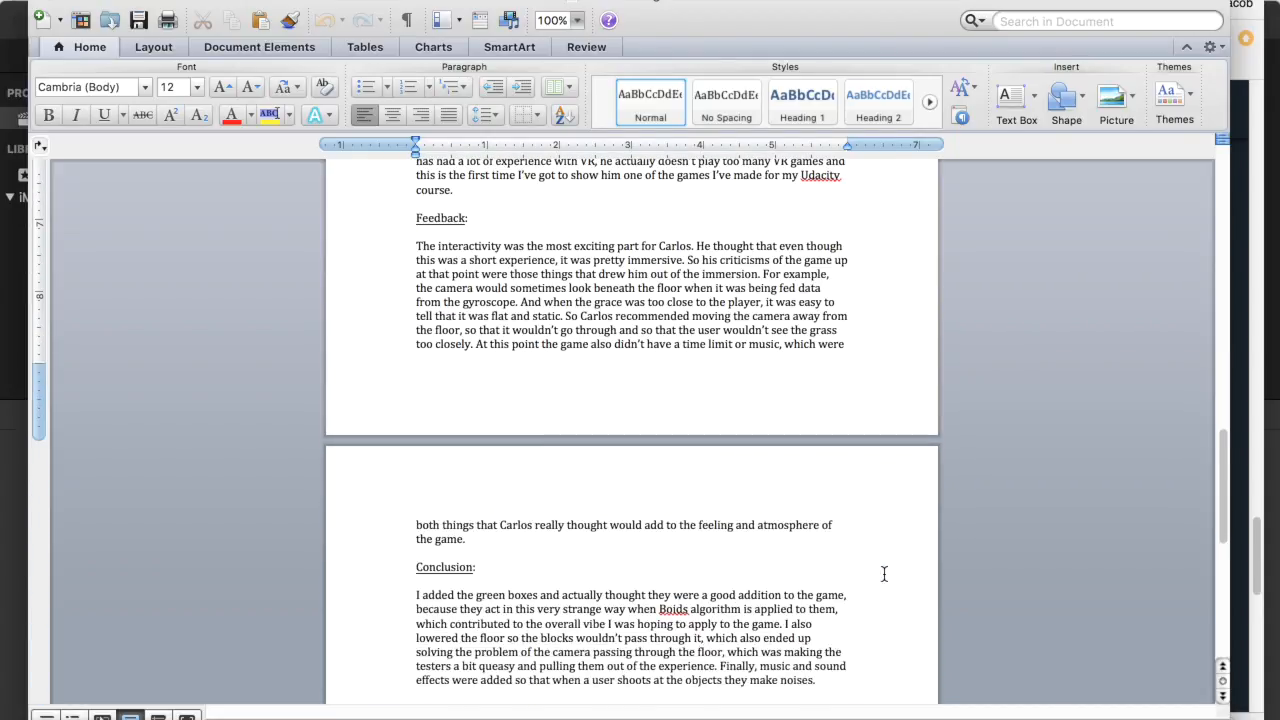
scroll("down", 3)
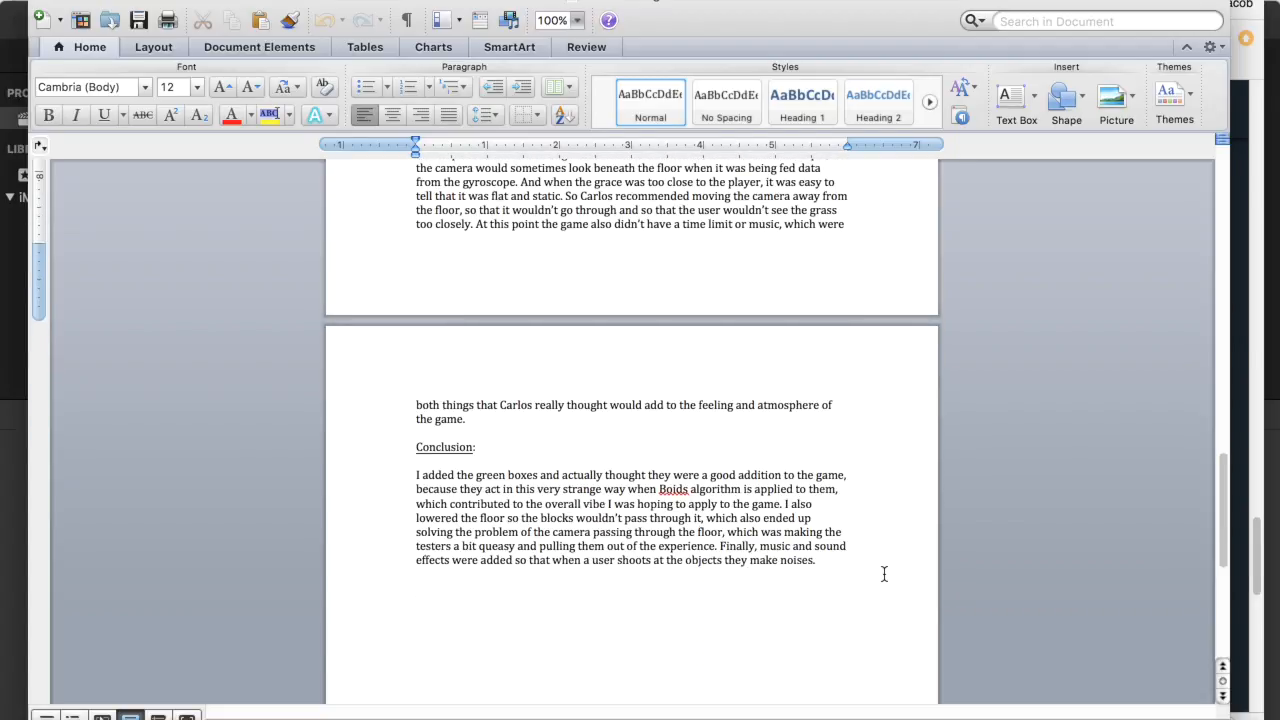